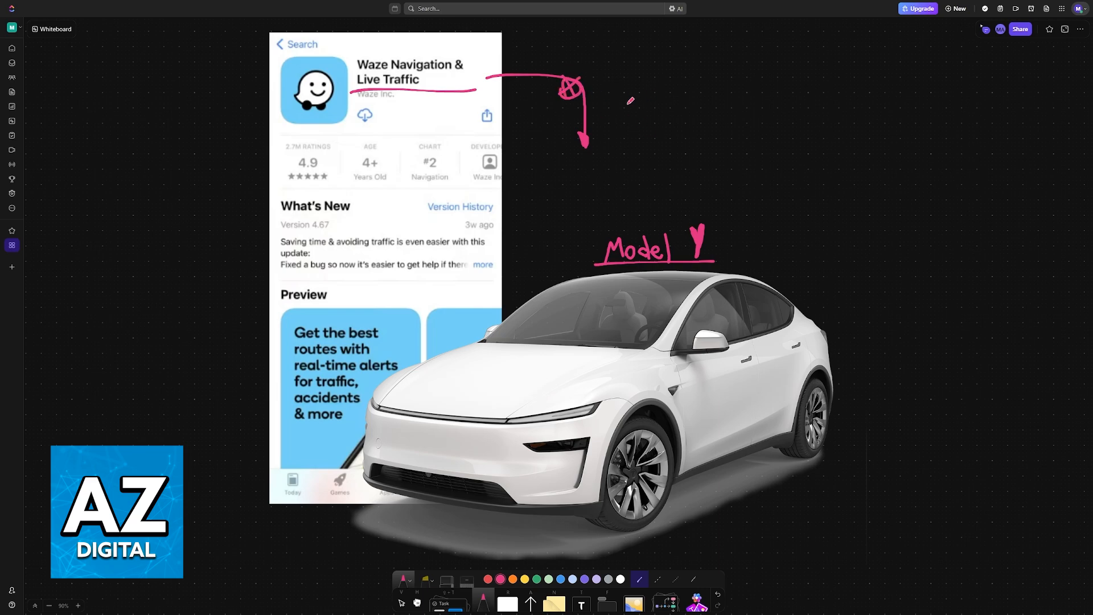
pyautogui.moveTo(646, 125)
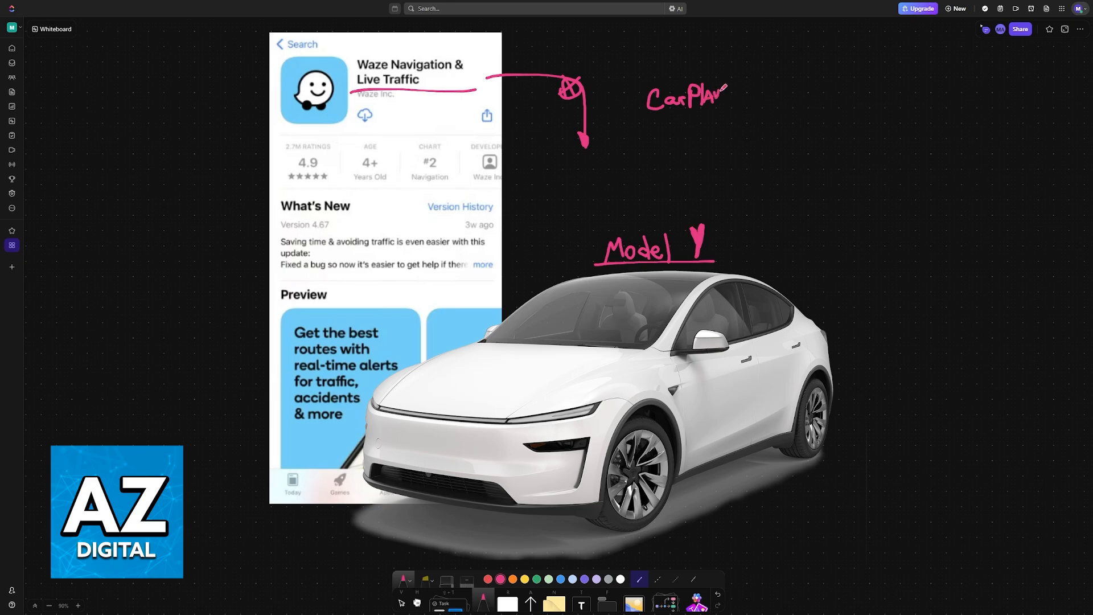
# Write a struck-through CarPlay note beside the Waze listing and box the Model Y label
pyautogui.moveTo(634, 103); pyautogui.dragTo(732, 103)
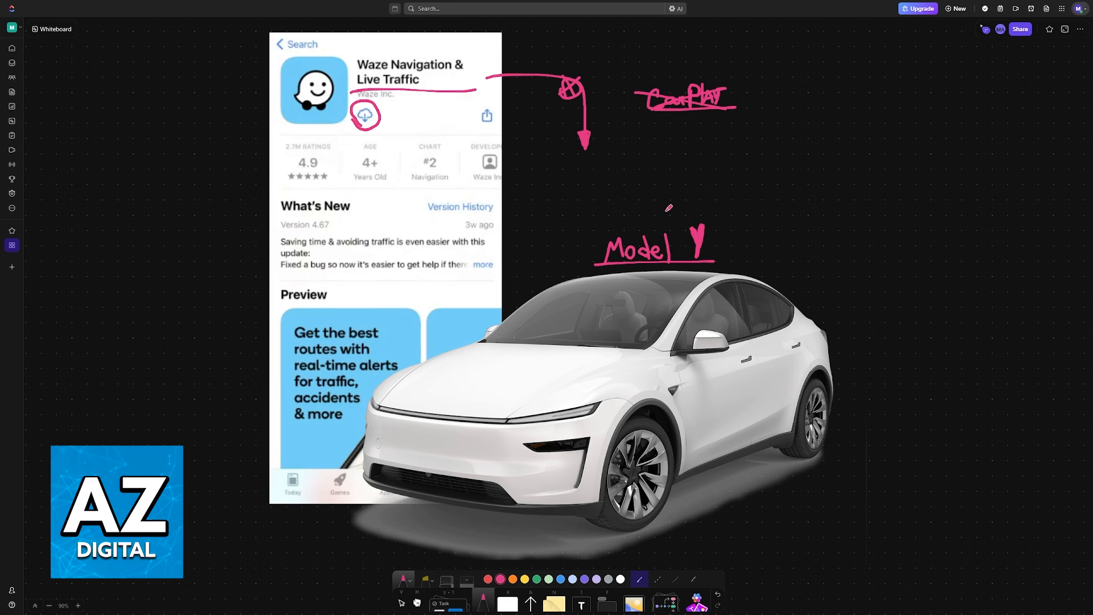
pyautogui.moveTo(605, 227); pyautogui.dragTo(605, 268)
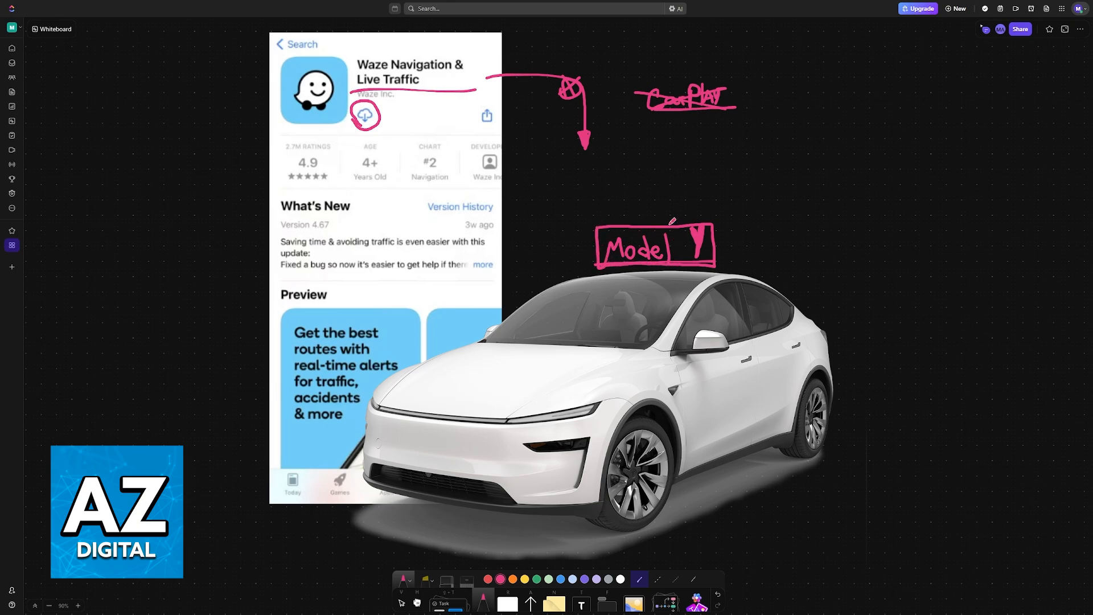
# Write 'Browser' and 'TeslaWaze' above the Tesla screen image and underline its web address
pyautogui.scroll(-3)
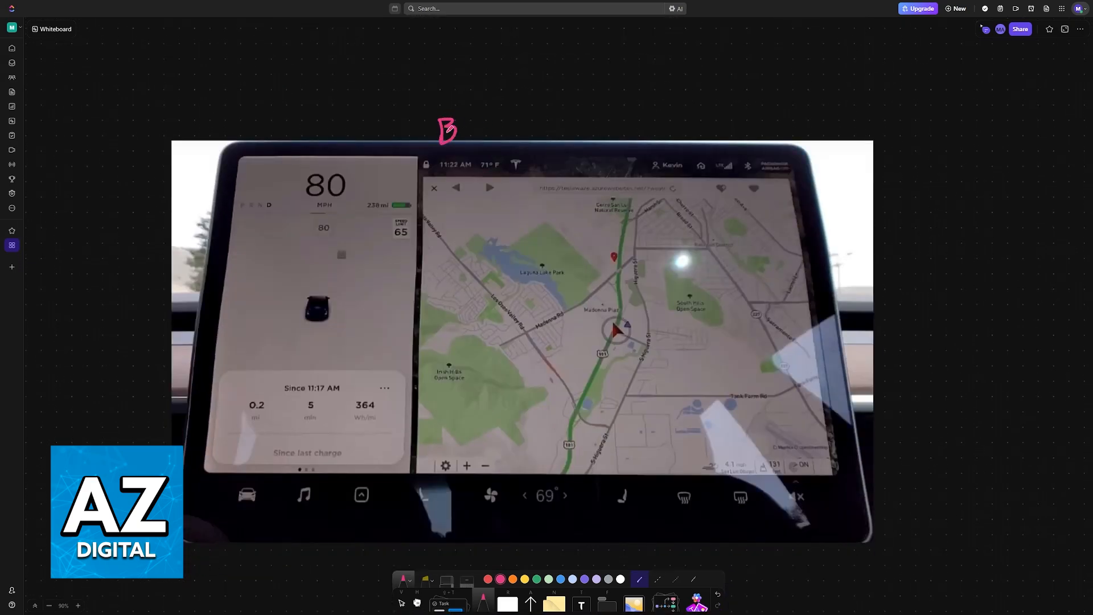
pyautogui.moveTo(447, 132); pyautogui.dragTo(502, 129)
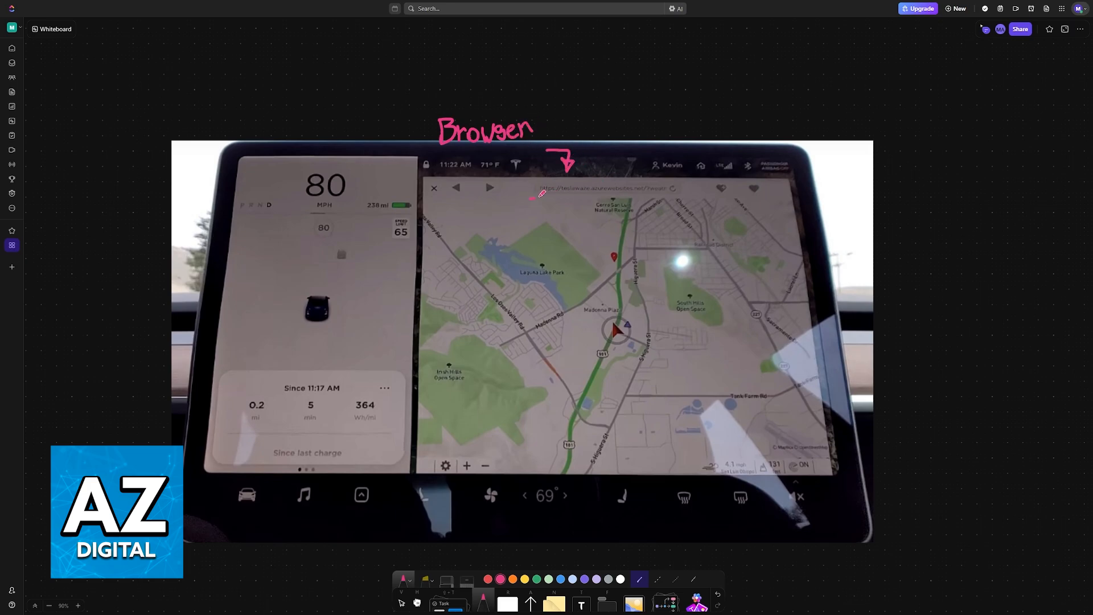
pyautogui.moveTo(532, 200); pyautogui.dragTo(686, 200)
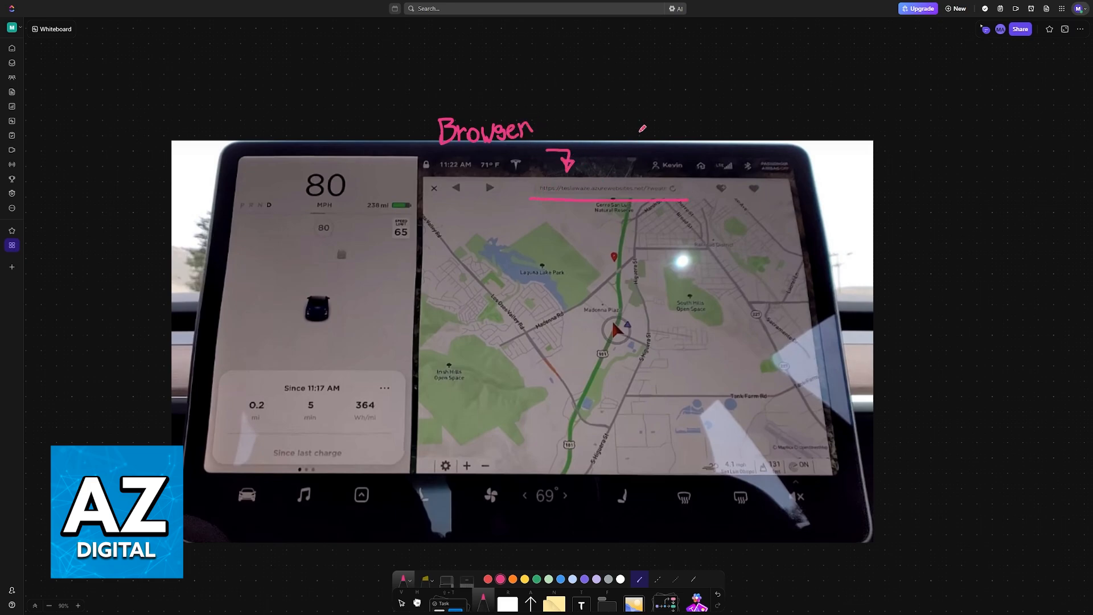
pyautogui.moveTo(641, 126); pyautogui.dragTo(694, 126)
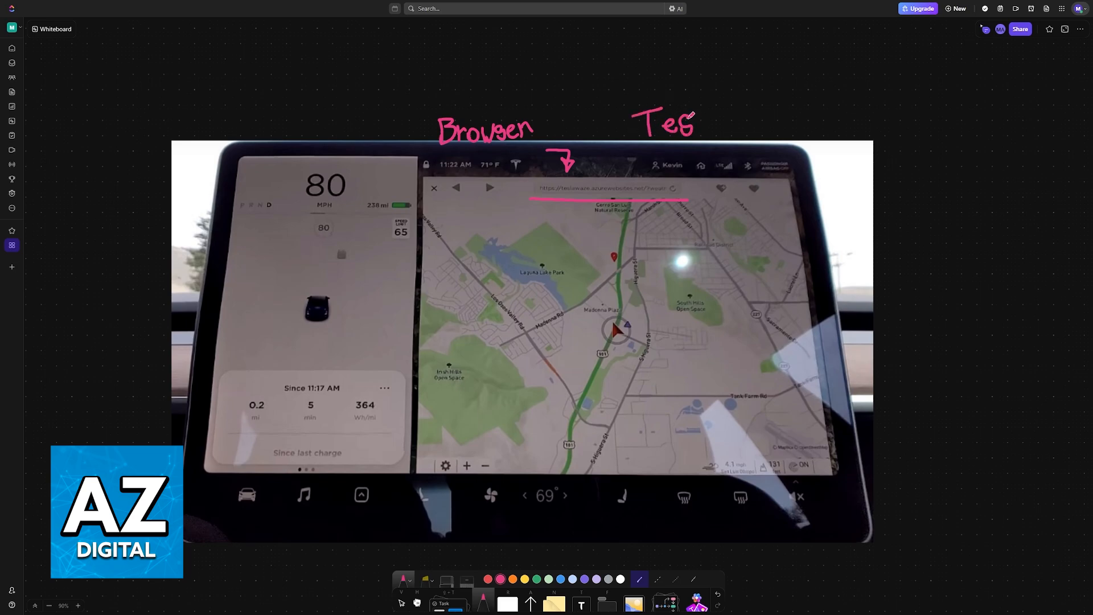
pyautogui.moveTo(693, 121); pyautogui.dragTo(732, 122)
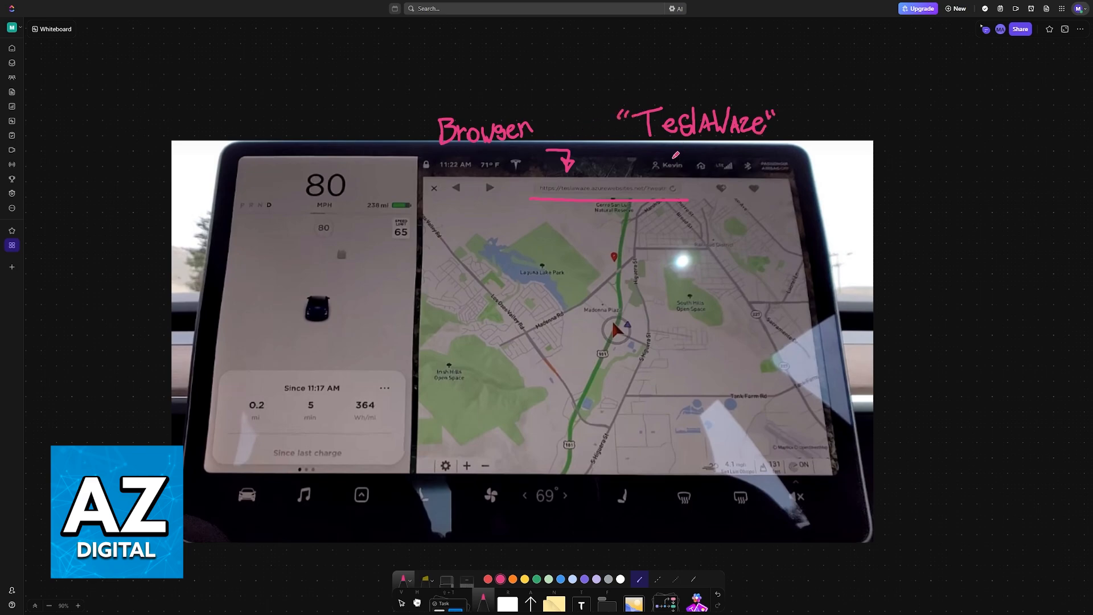
pyautogui.moveTo(640, 378)
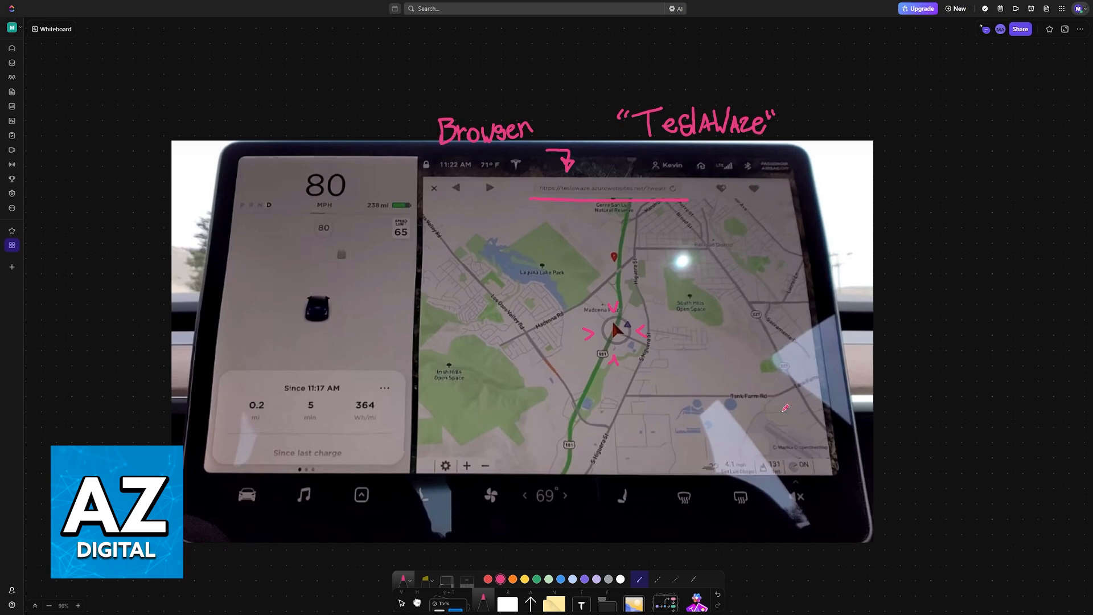
pyautogui.moveTo(548, 416)
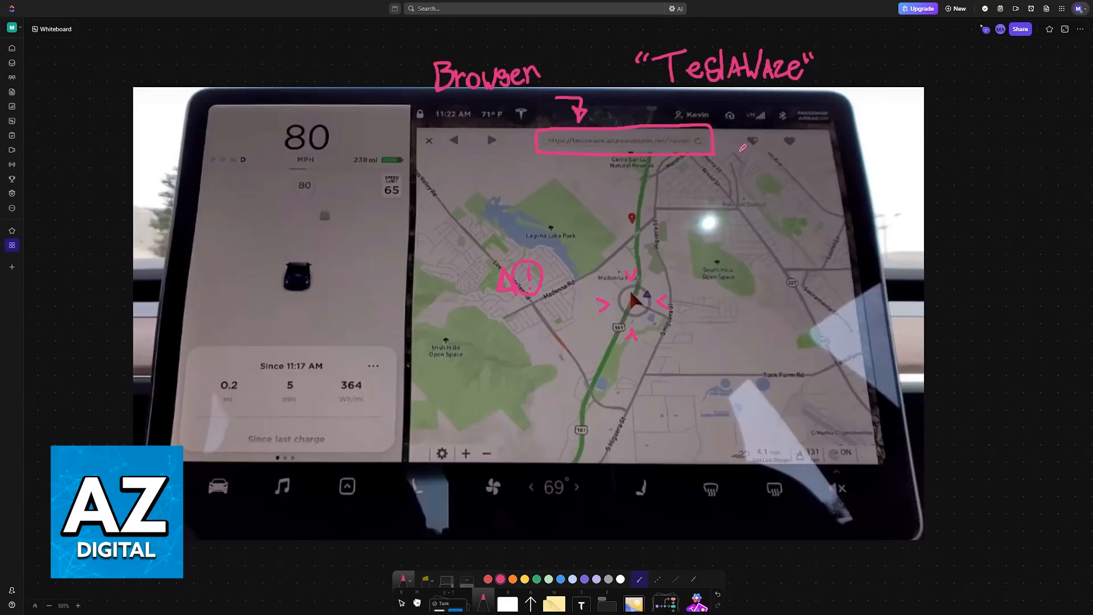
# Underline the 83.7% and 16.3% figures on the watch-time image with cross and tick marks
pyautogui.scroll(-3)
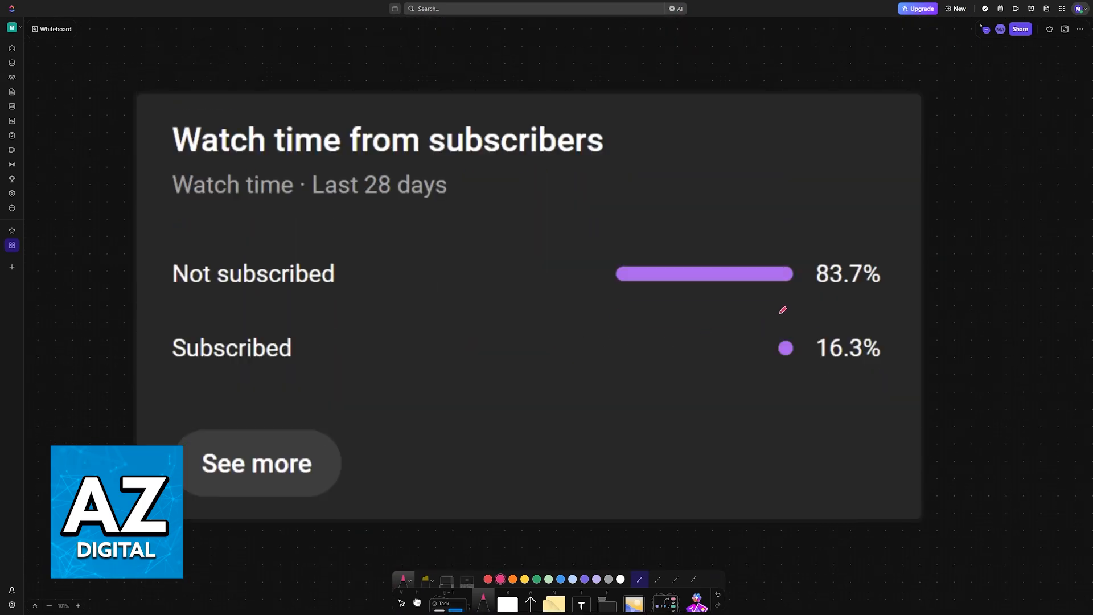
pyautogui.moveTo(783, 311); pyautogui.dragTo(884, 222)
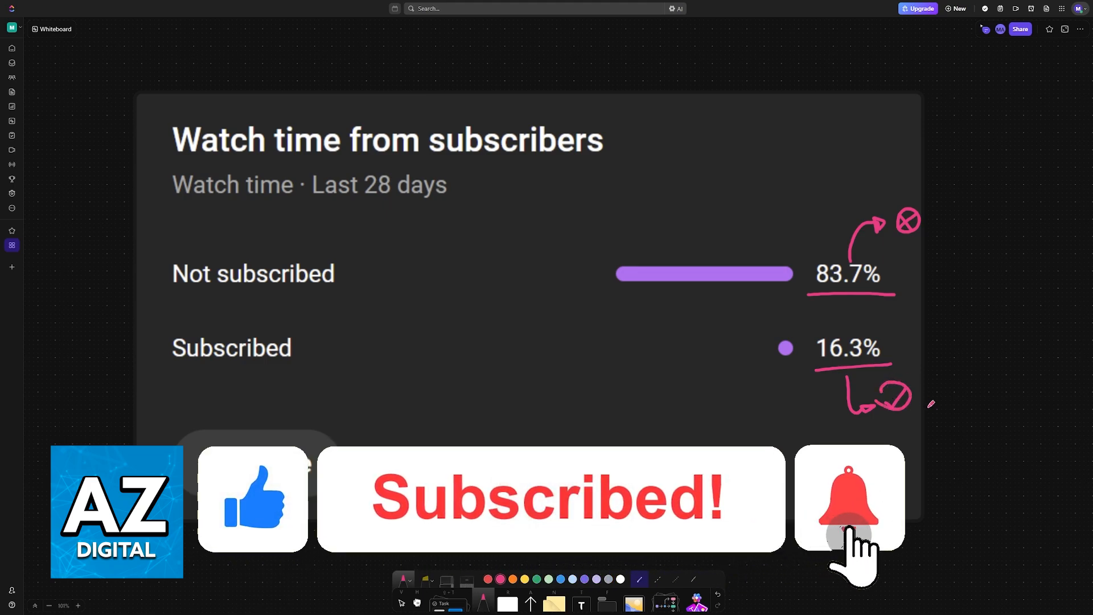
pyautogui.click(849, 498)
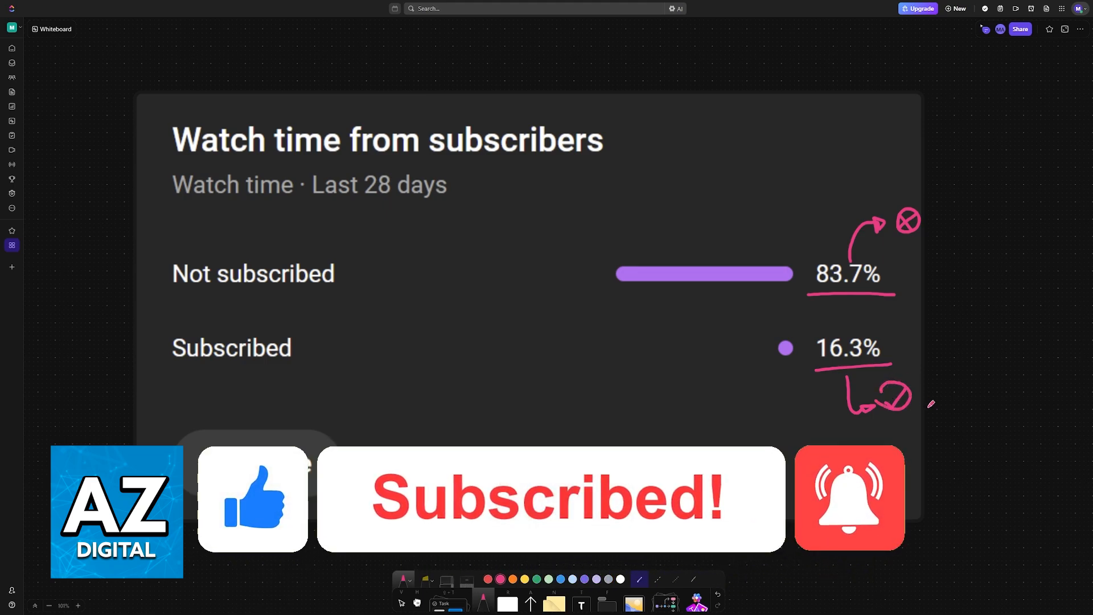